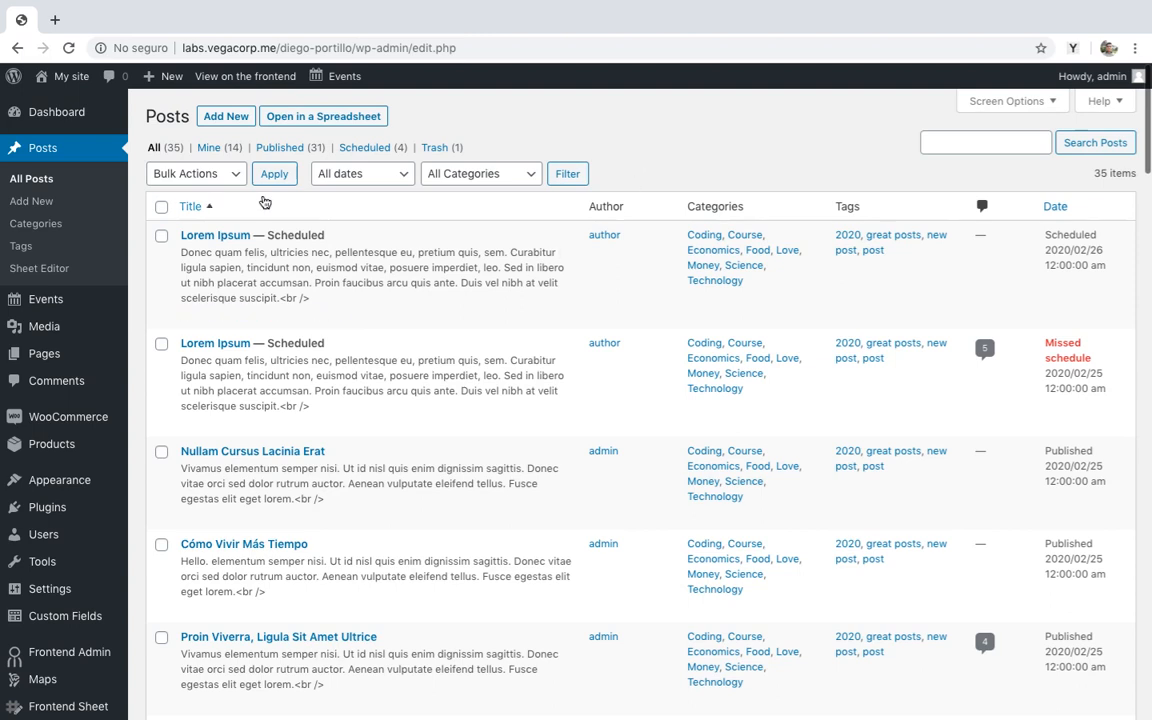
{"action": "mouse_move", "coordinate": [216, 234]}
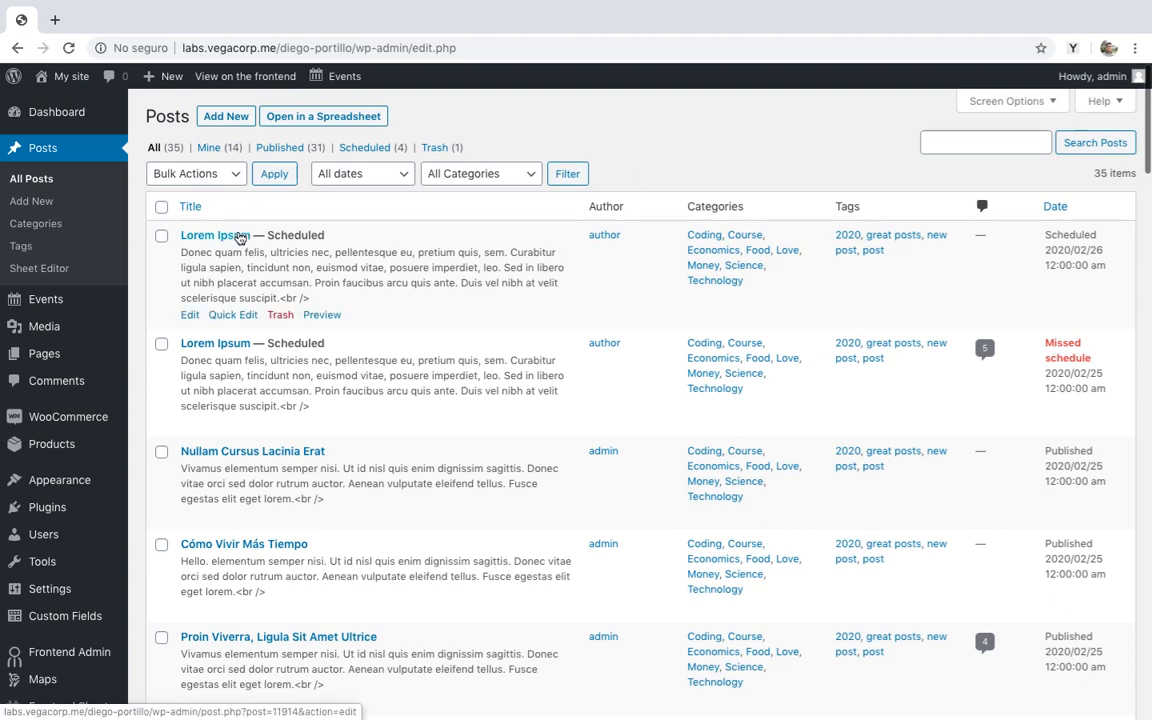
- Open the scheduled 'Lorem Ipsum' post in the editor to check its categories
{"action": "left_click", "coordinate": [210, 234]}
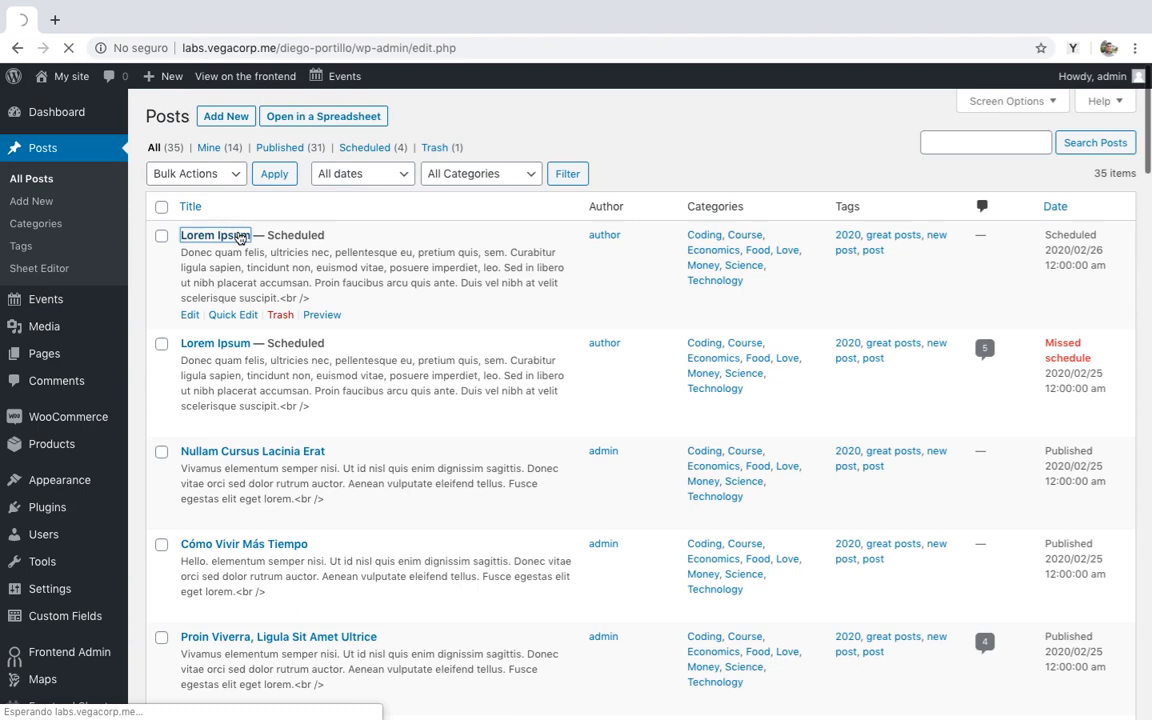
{"action": "left_click", "coordinate": [214, 236]}
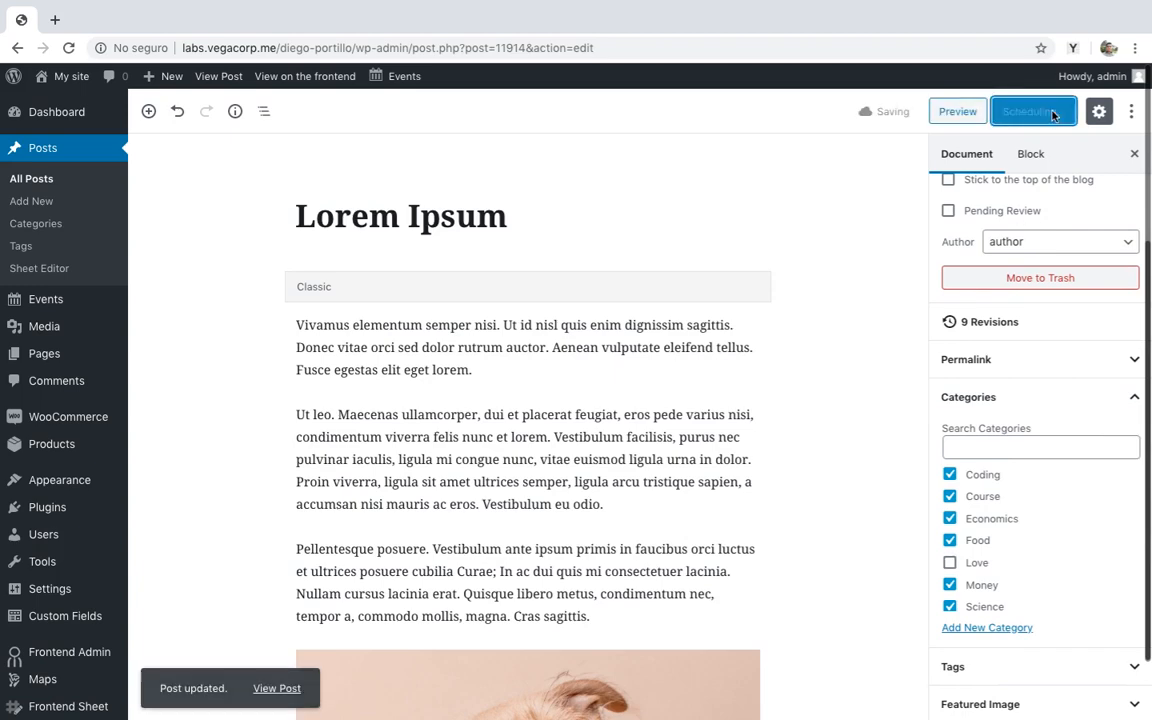
- Return to All Posts and load them into the WP Sheet Editor spreadsheet
{"action": "left_click", "coordinate": [32, 178]}
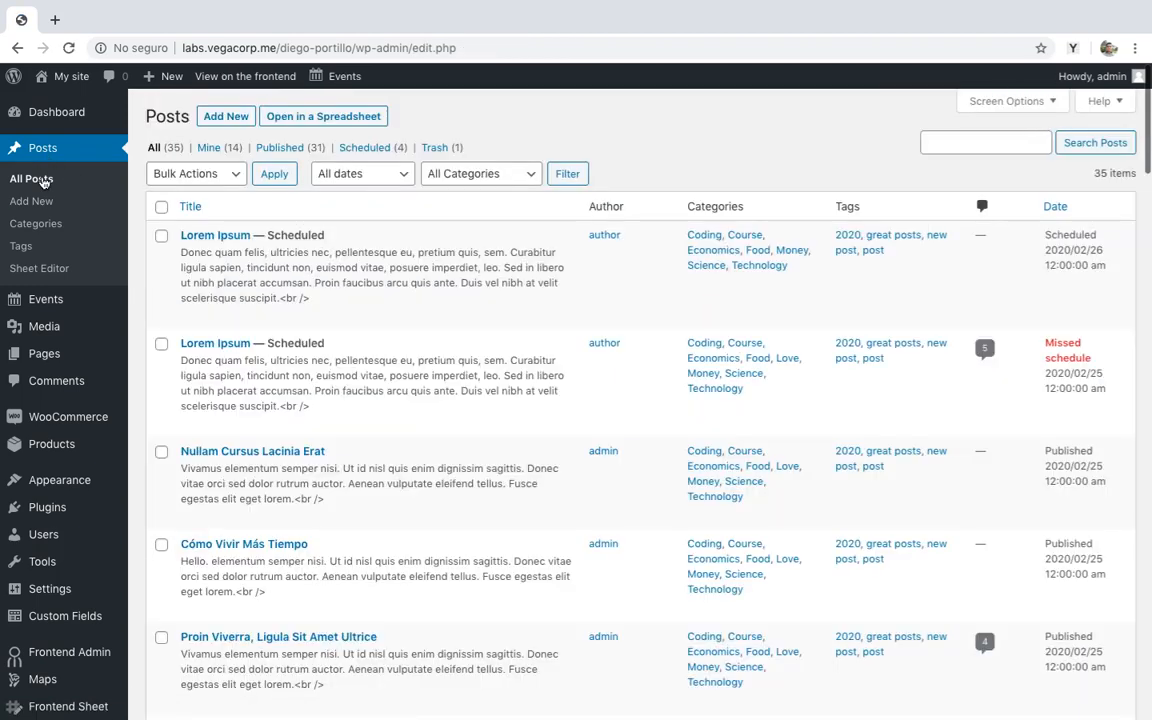
{"action": "left_click", "coordinate": [322, 116]}
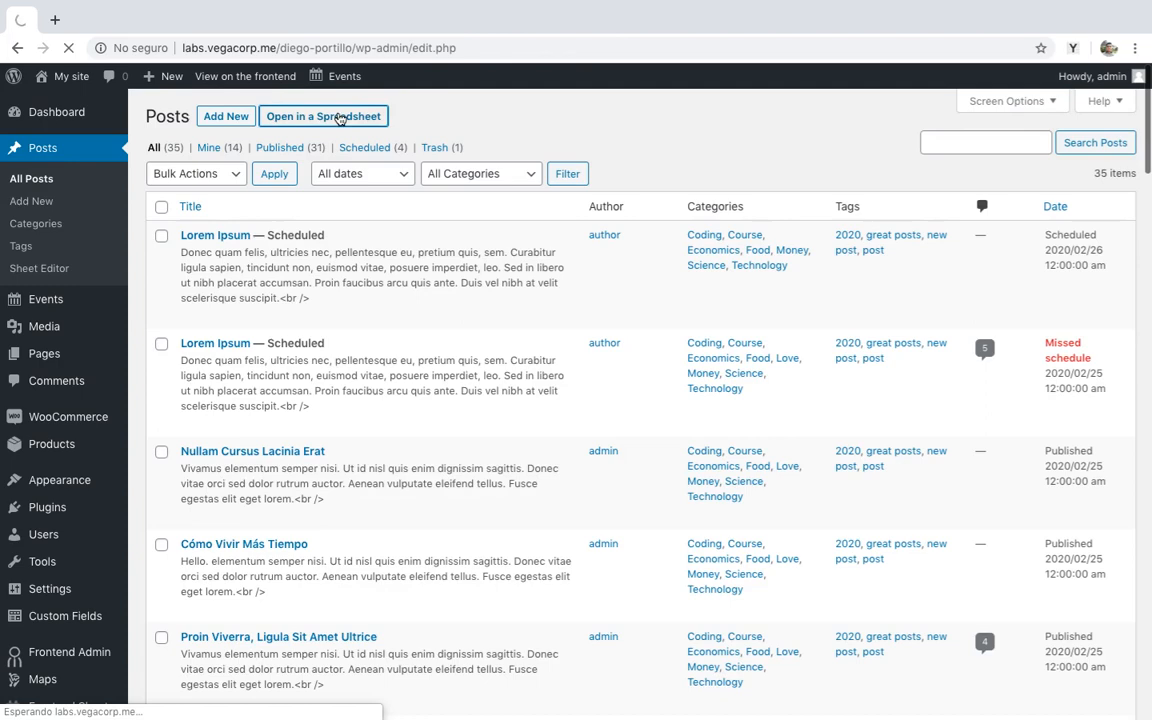
{"action": "left_click", "coordinate": [324, 116]}
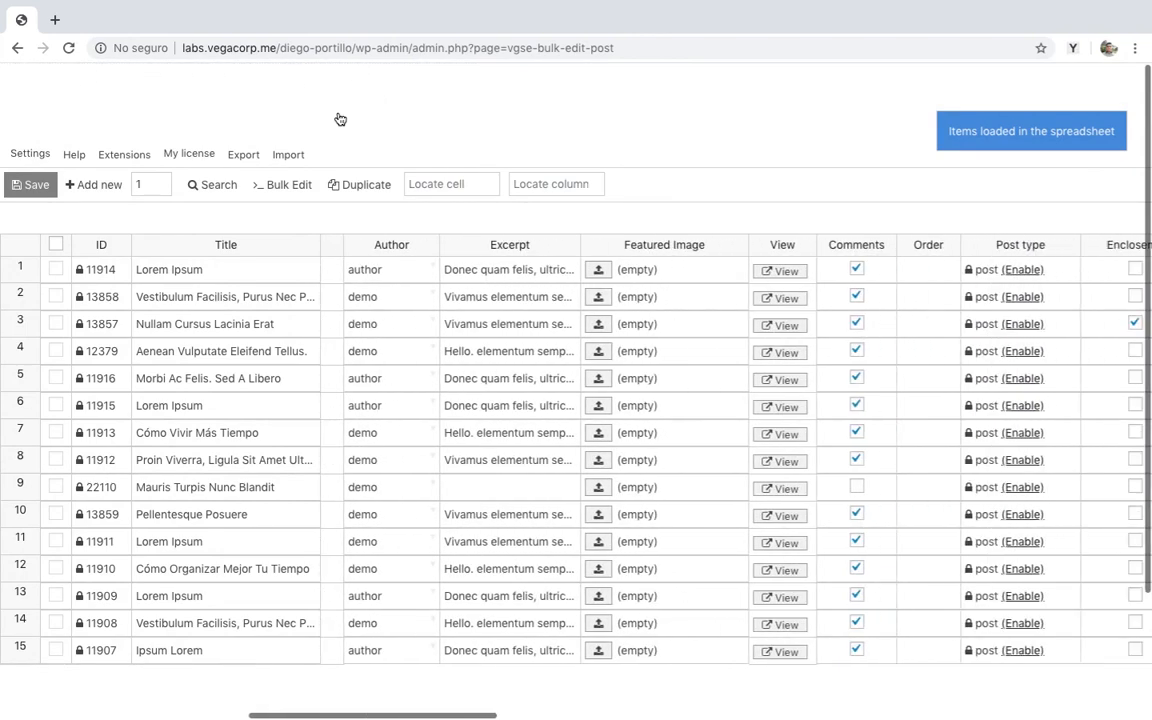
- Scroll the sheet right to reveal the Categories and Tags columns
{"action": "scroll", "scroll_direction": "right", "scroll_amount": 3}
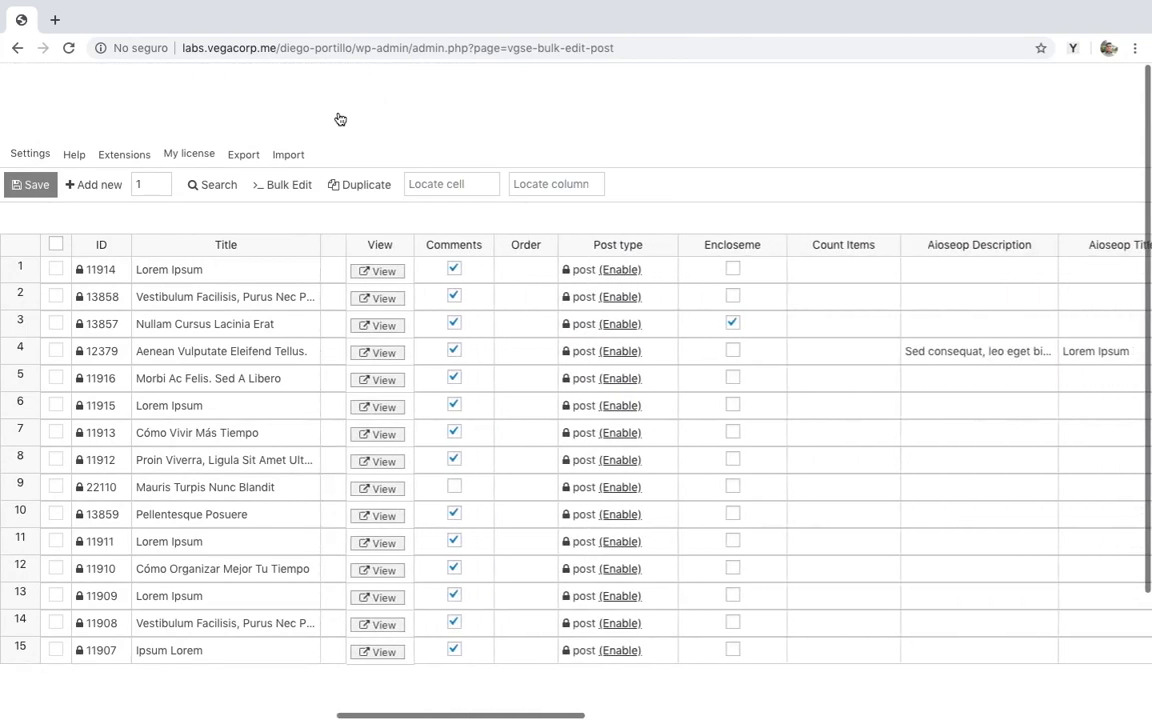
{"action": "scroll", "scroll_direction": "right", "scroll_amount": 3}
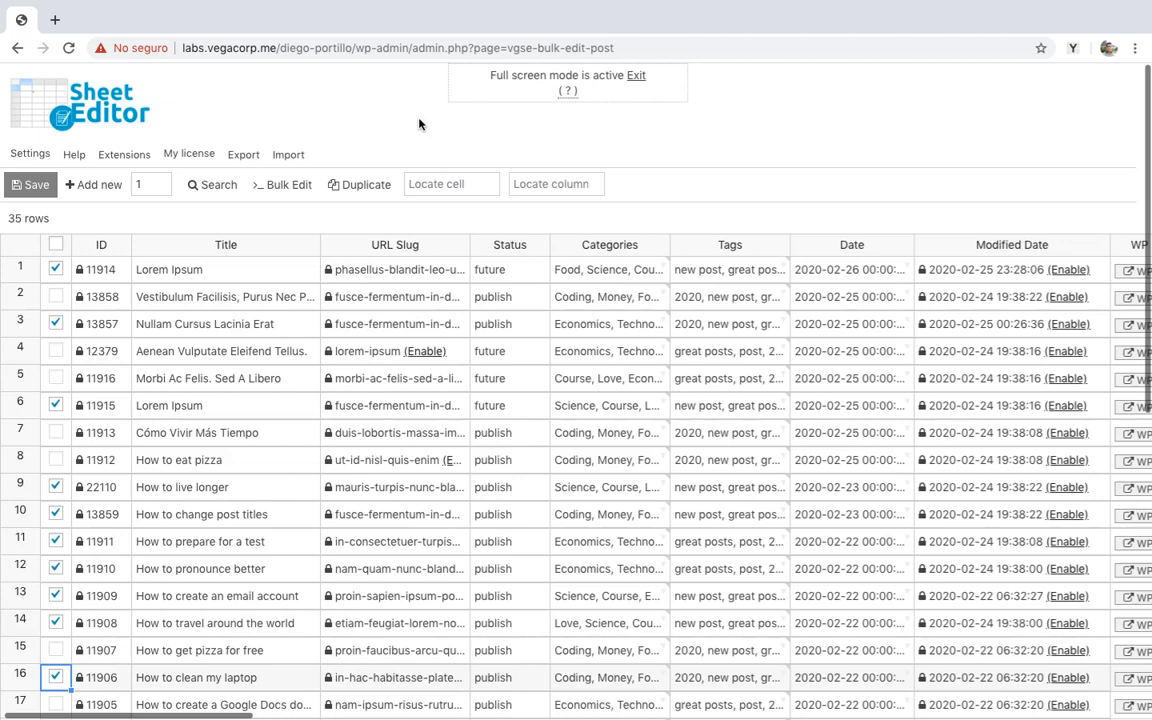
- Bulk edit Categories: Replace 'Love' with an empty value on the checked posts and execute
{"action": "left_click", "coordinate": [284, 184]}
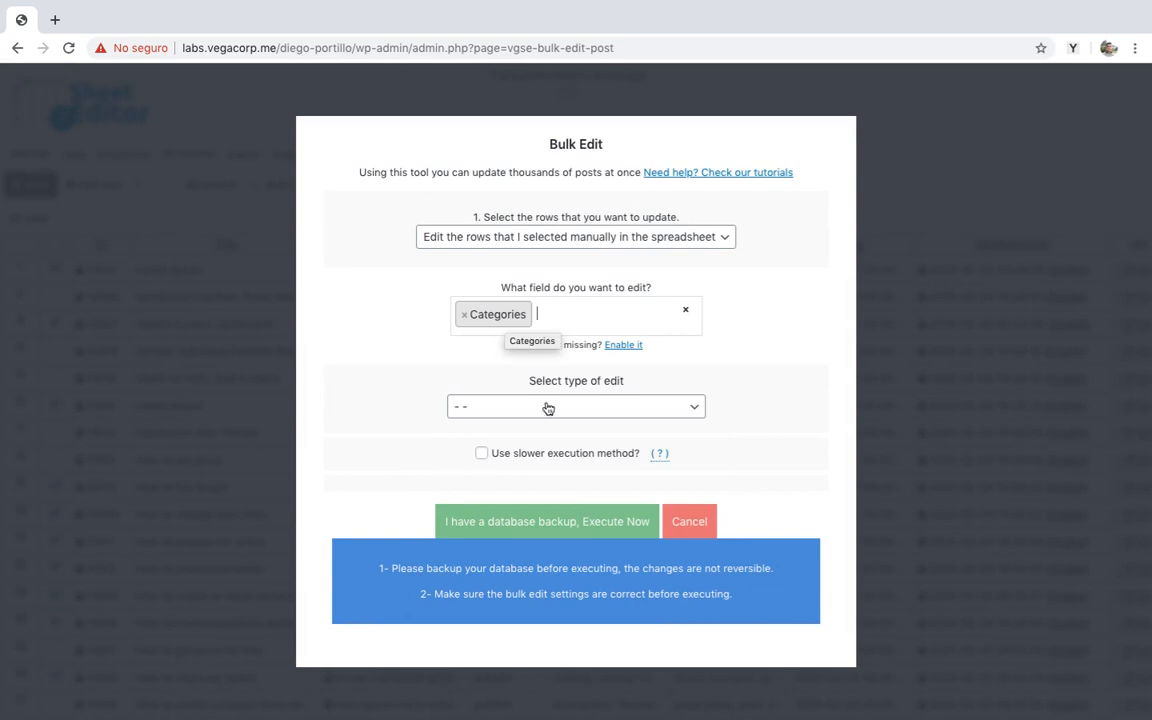
{"action": "left_click", "coordinate": [576, 406]}
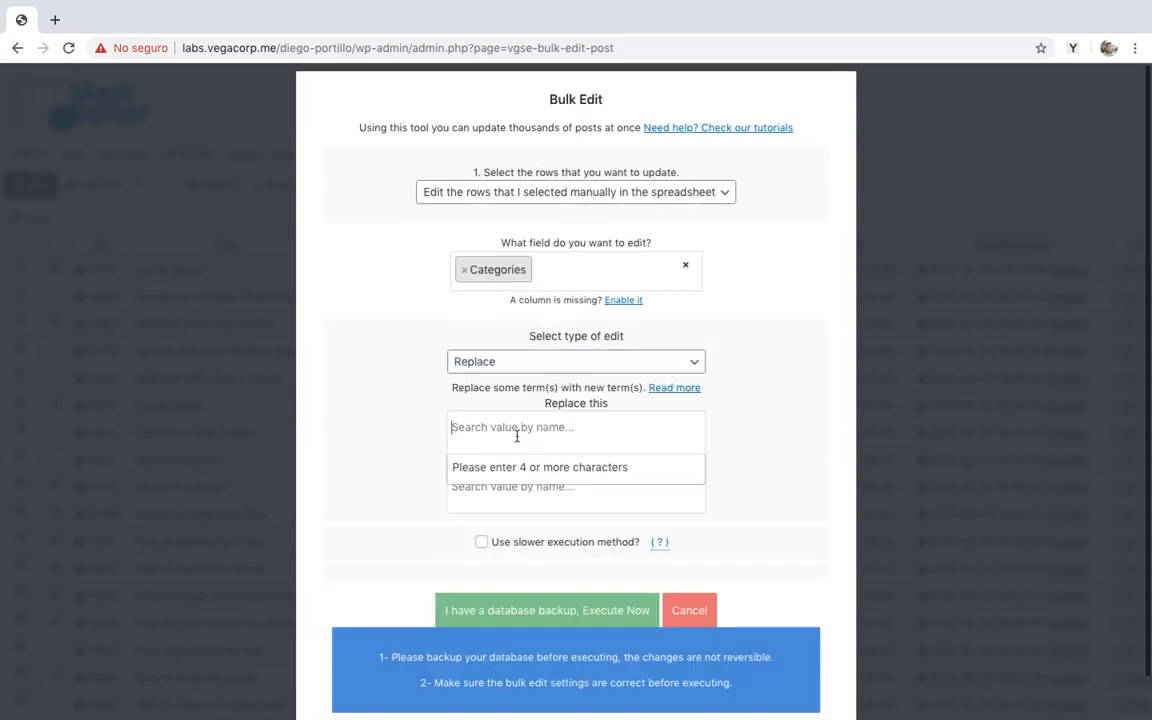
{"action": "type", "text": "Love ( Categories"}
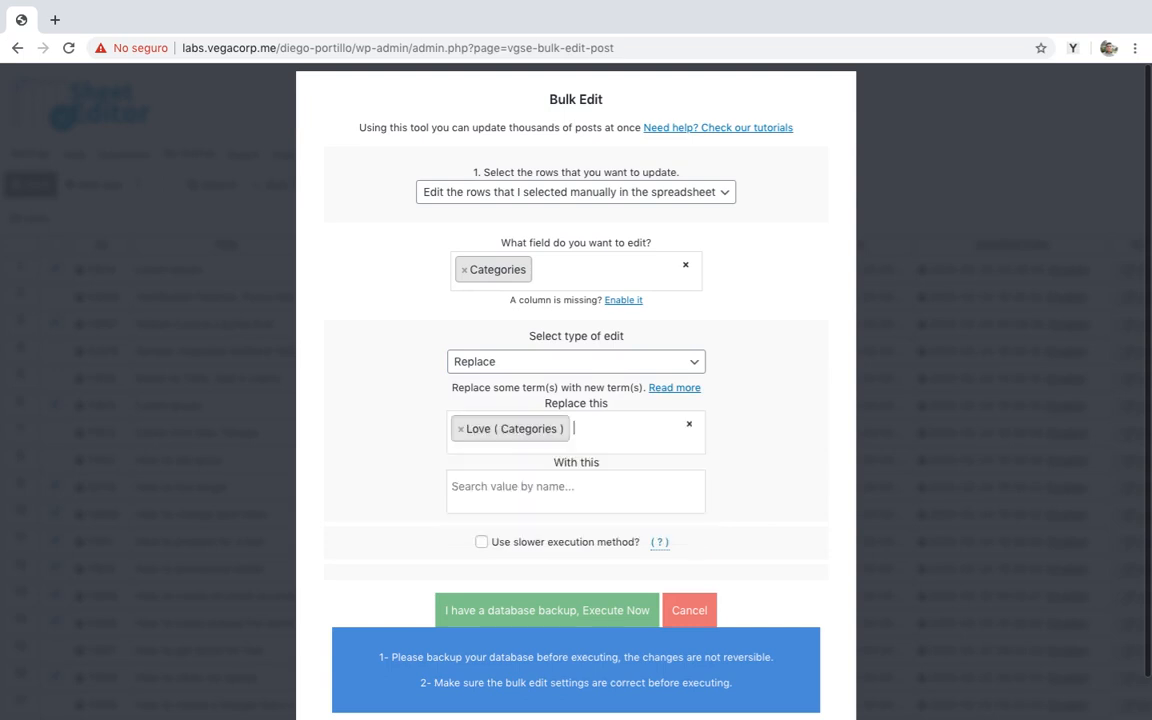
{"action": "mouse_move", "coordinate": [776, 464]}
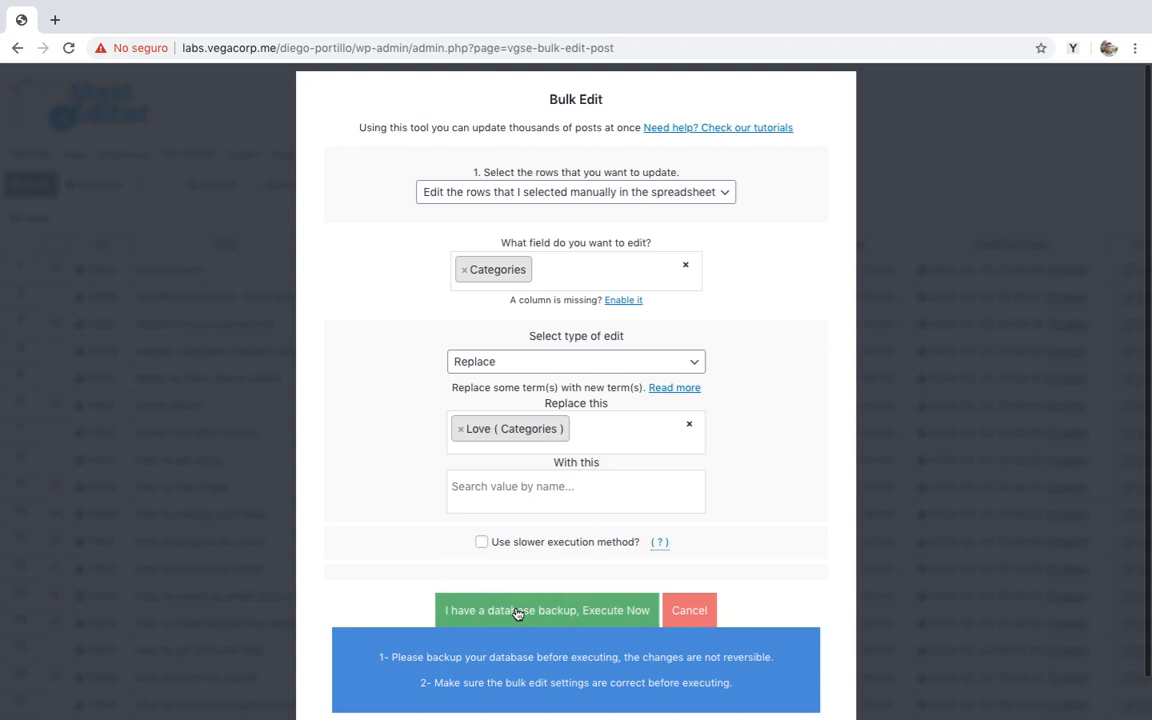
{"action": "left_click", "coordinate": [548, 610]}
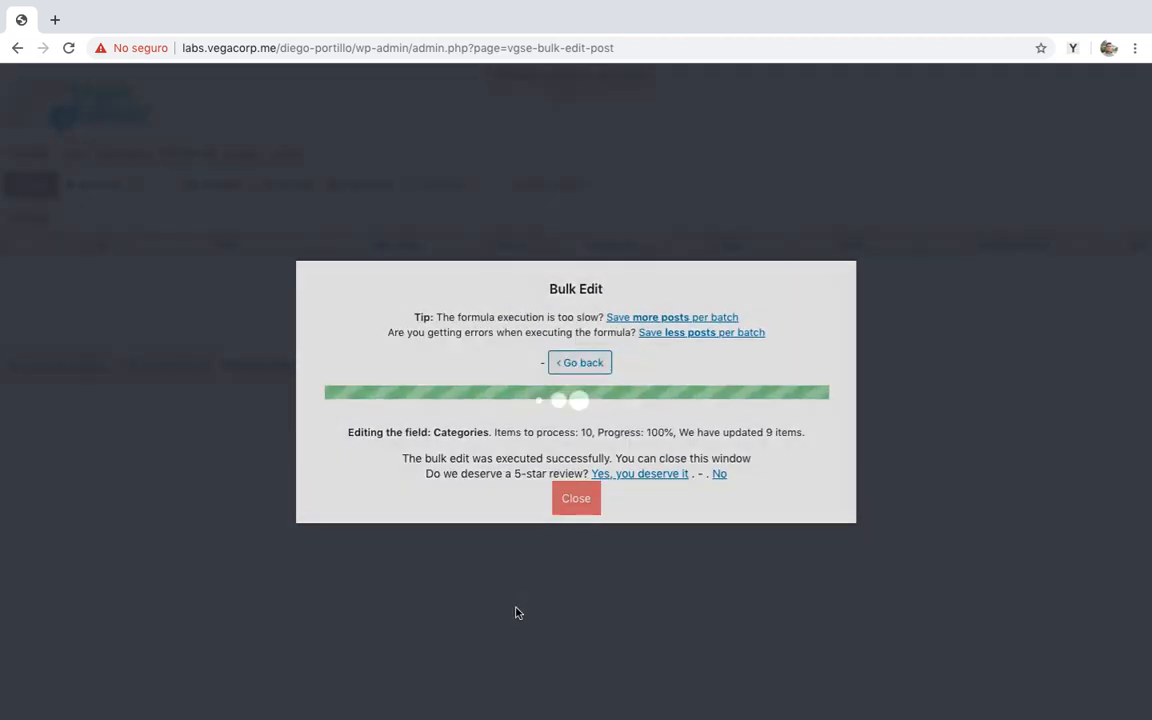
- Dismiss the finished bulk edit report to see the refreshed Categories column
{"action": "left_click", "coordinate": [576, 498]}
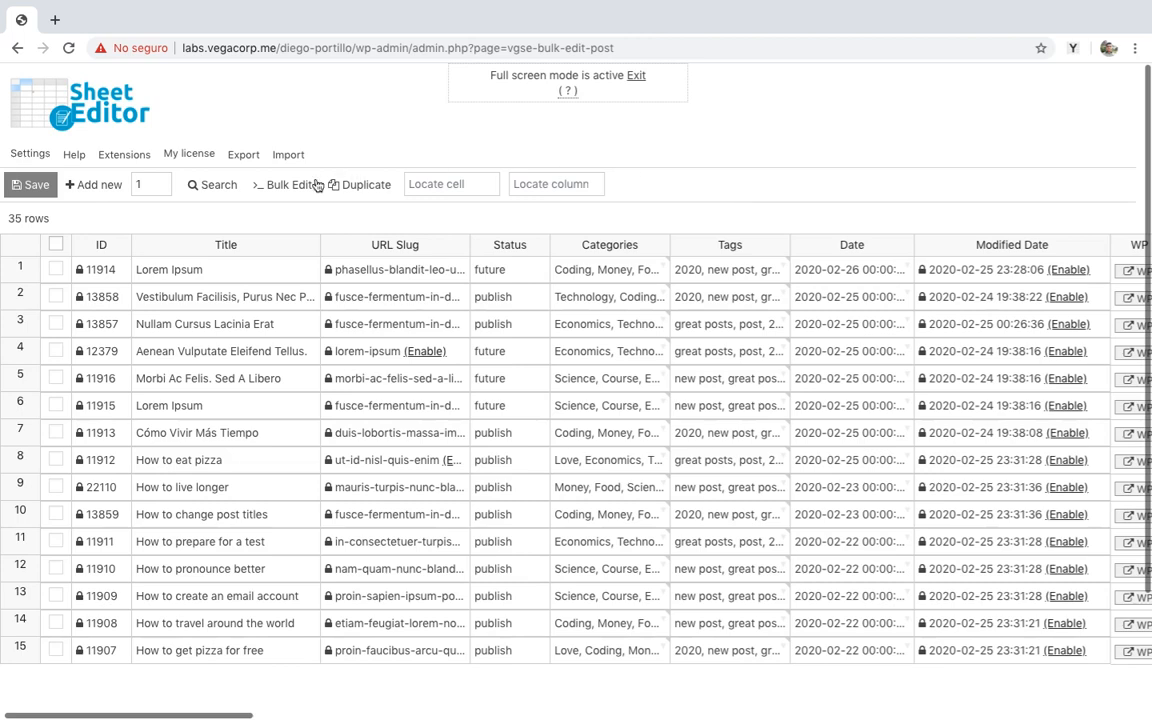
- Target the bulk edit at rows found by searching for the keyword 'how to'
{"action": "left_click", "coordinate": [288, 184]}
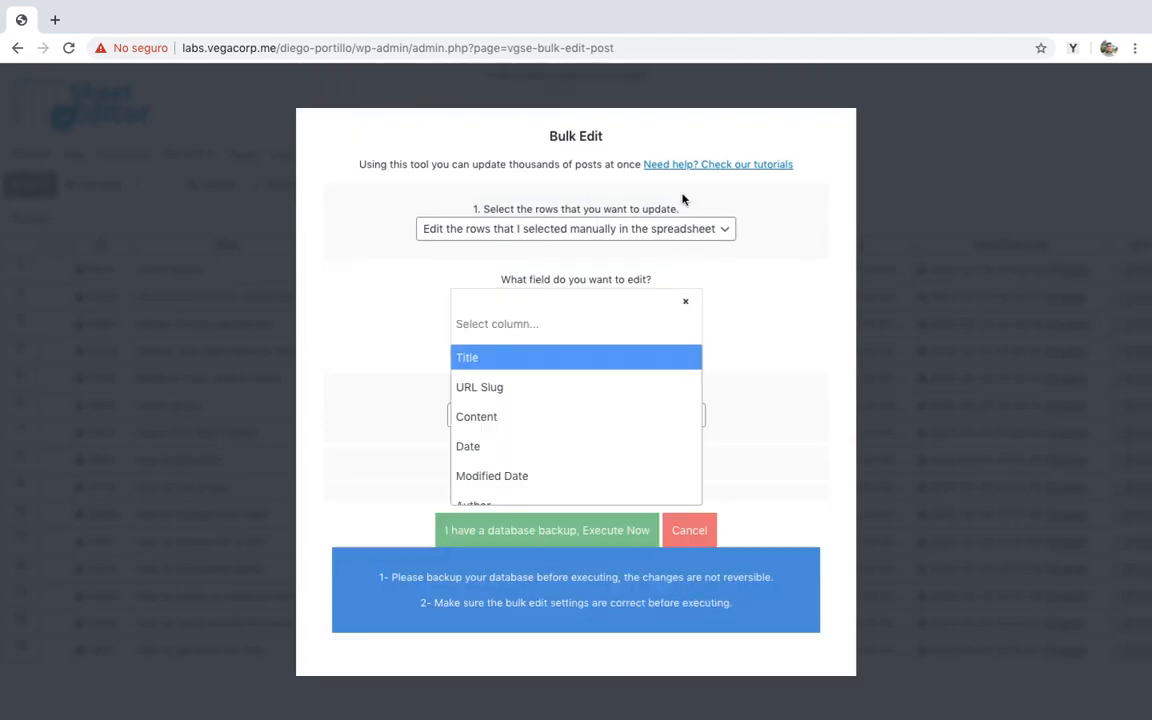
{"action": "left_click", "coordinate": [574, 228]}
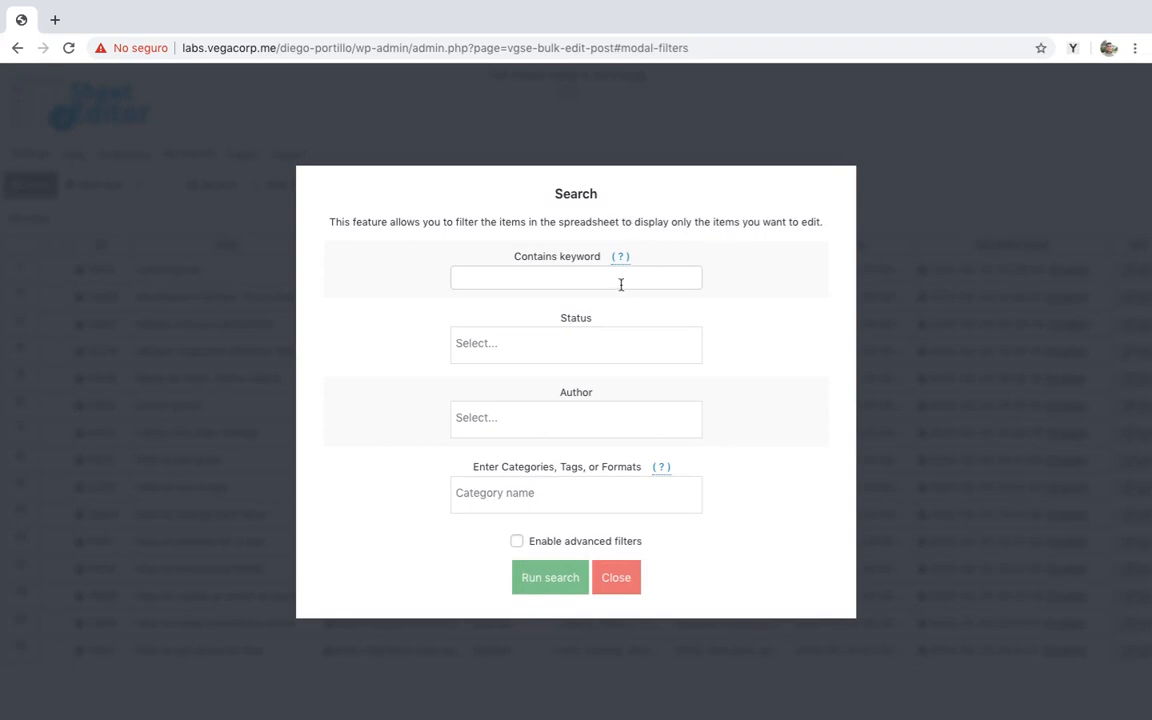
{"action": "type", "text": "how to"}
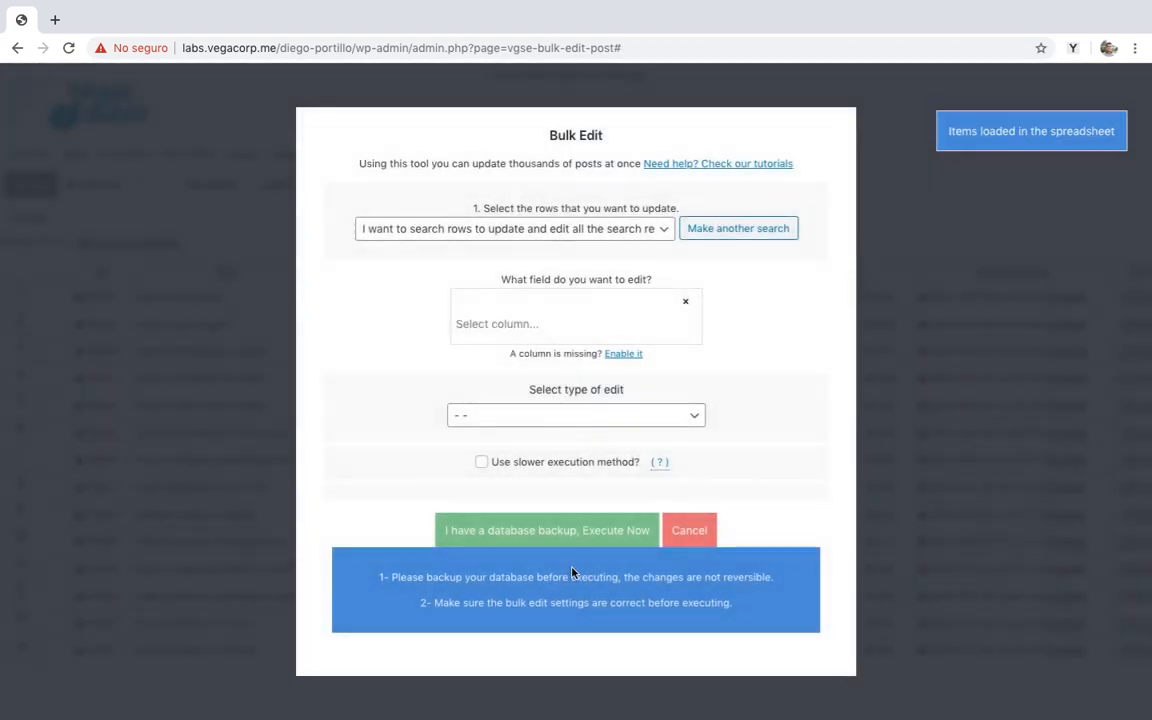
- Bulk edit Tags: Replace 'new post' with nothing, using slower execution, and run it on the search results
{"action": "left_click", "coordinate": [576, 324]}
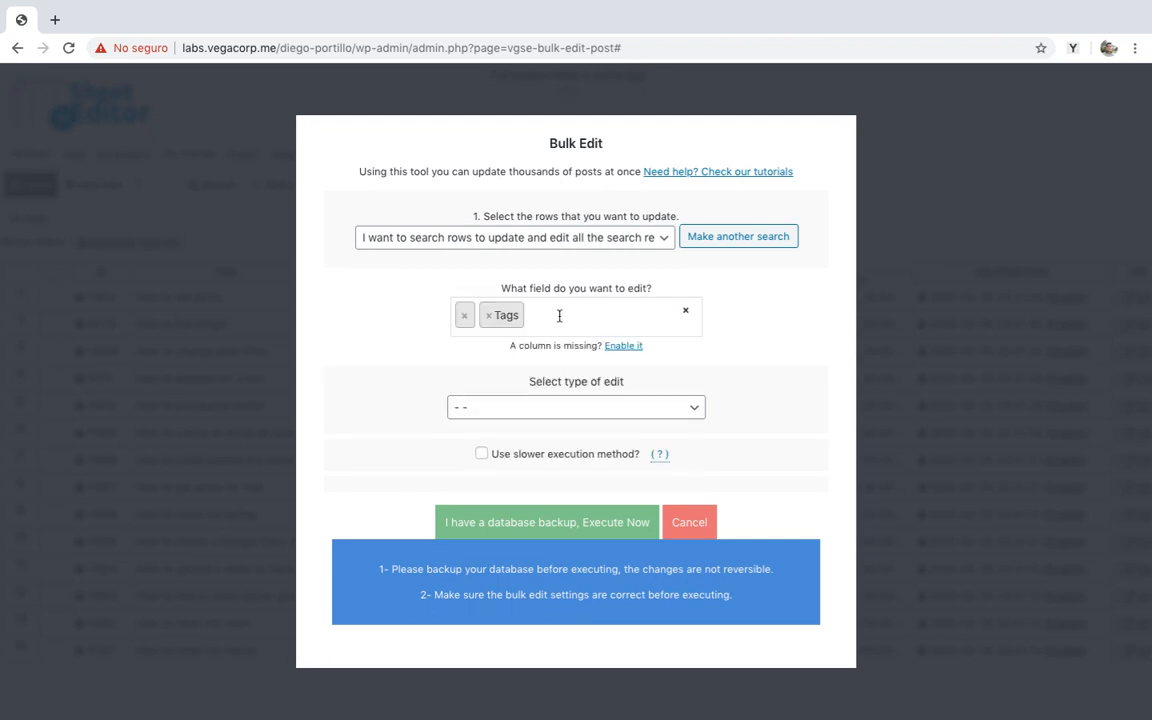
{"action": "left_click", "coordinate": [576, 408]}
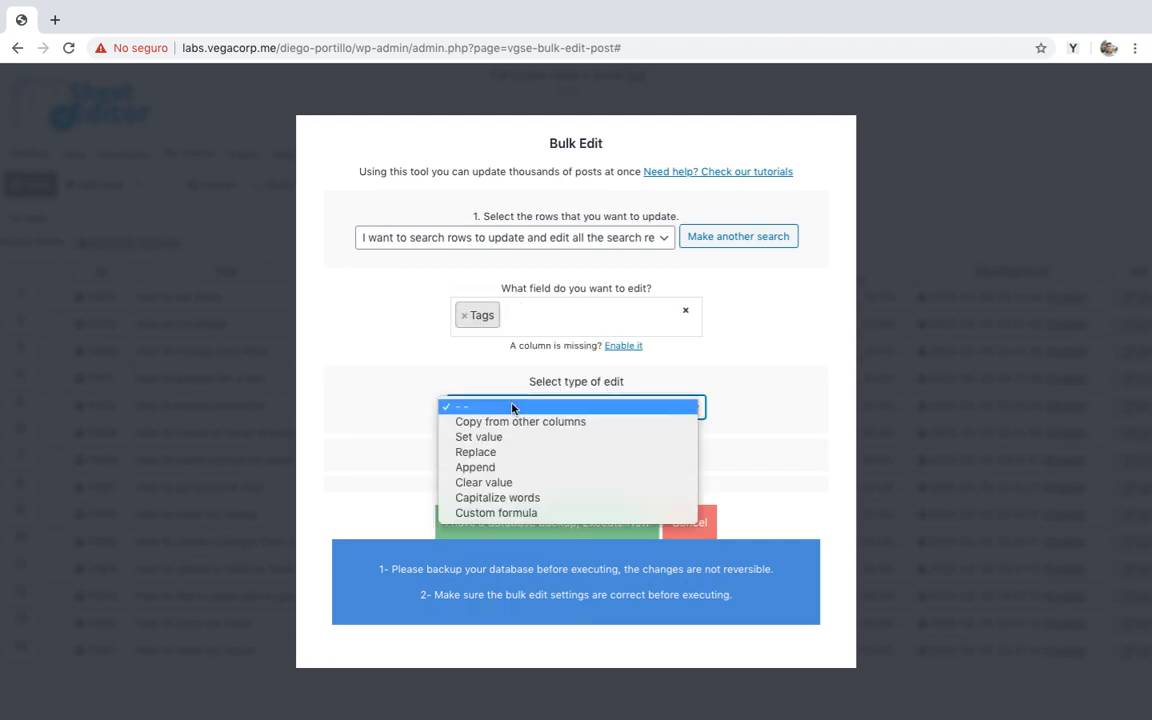
{"action": "left_click", "coordinate": [476, 452]}
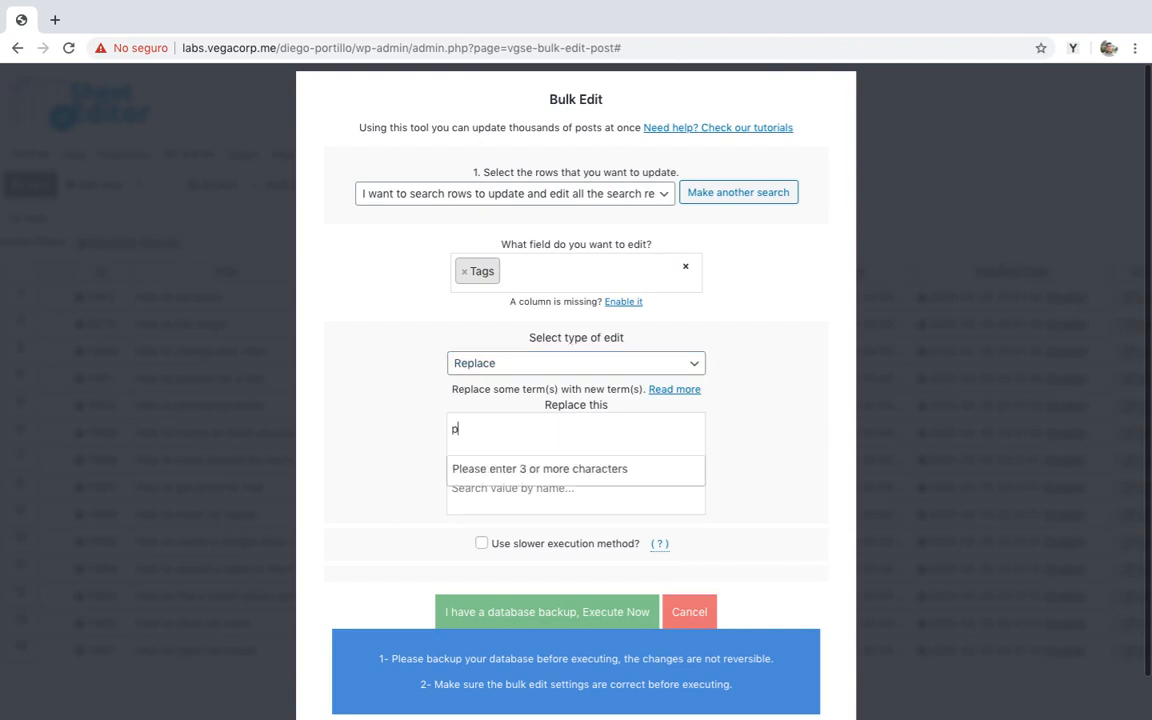
{"action": "type", "text": "ost"}
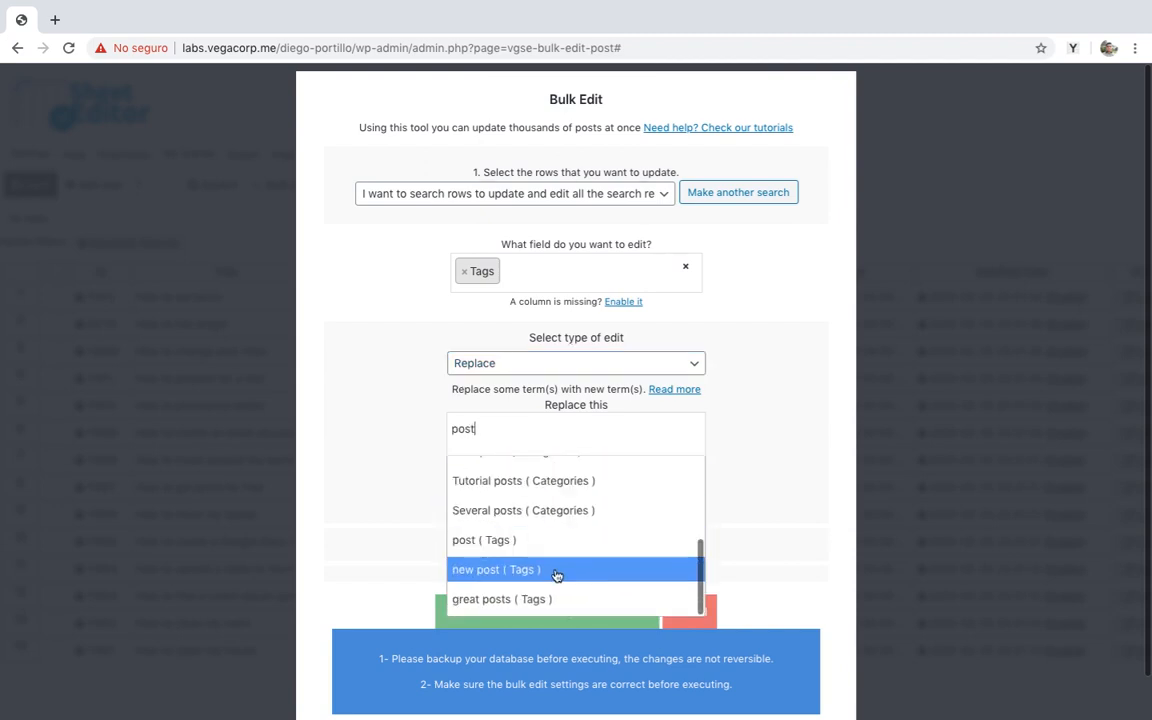
{"action": "left_click", "coordinate": [496, 568]}
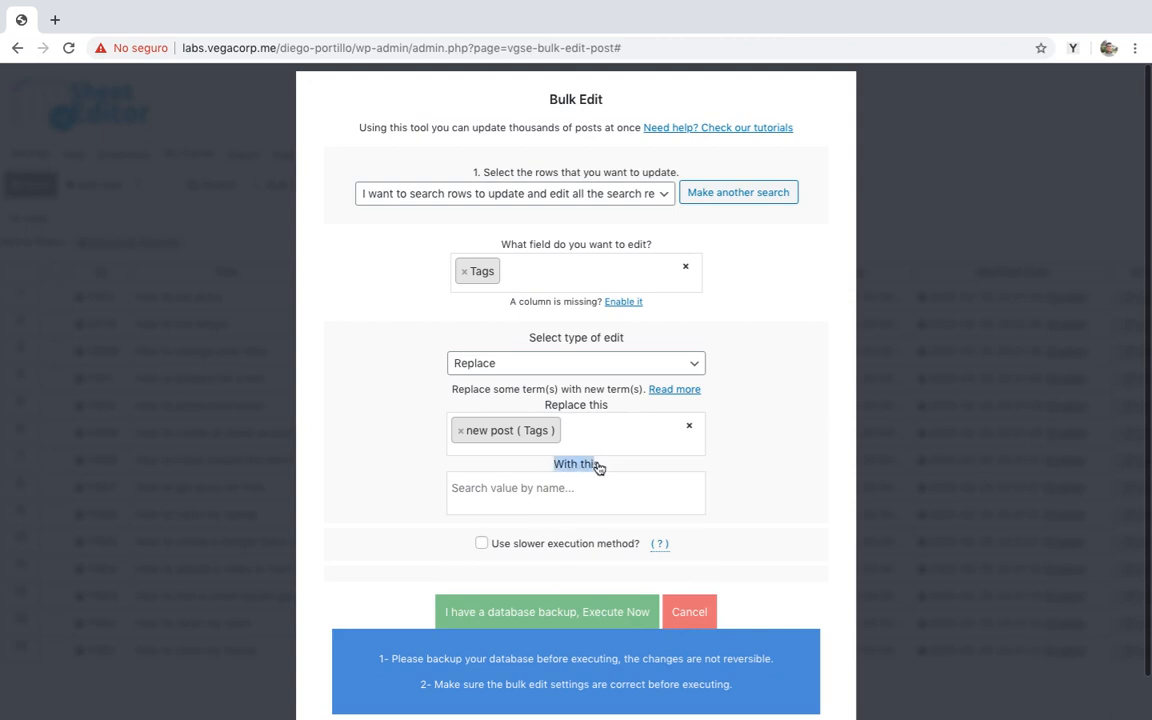
{"action": "left_click", "coordinate": [482, 544]}
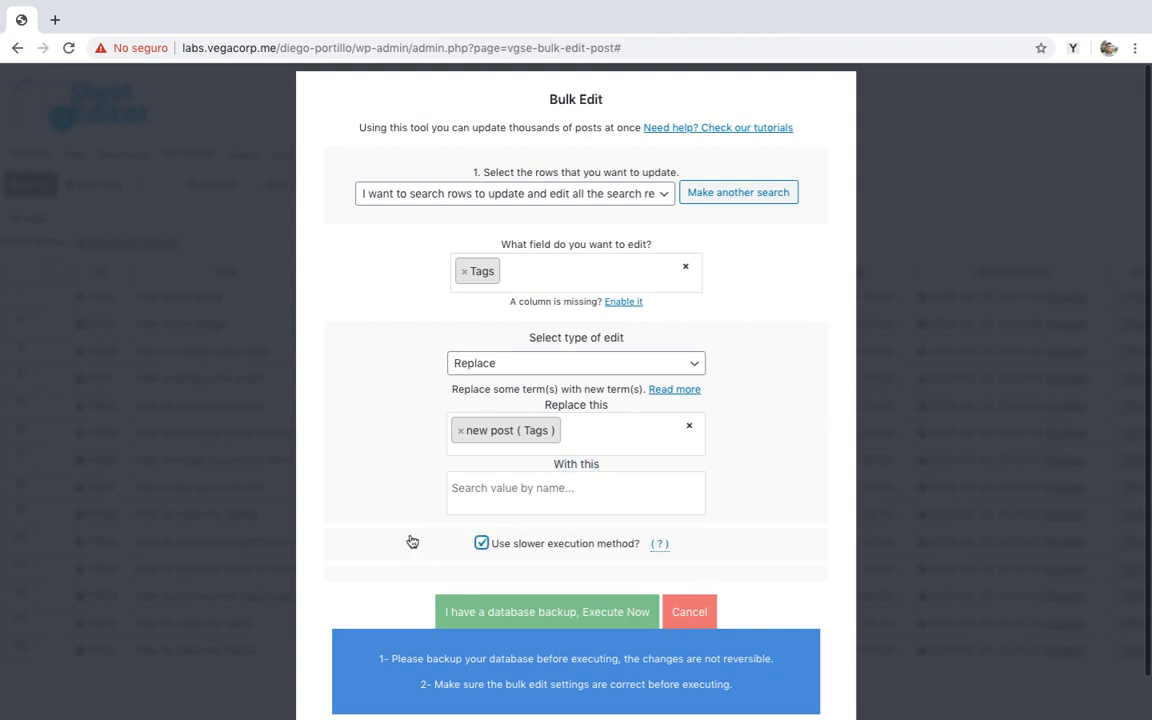
{"action": "left_click", "coordinate": [548, 612]}
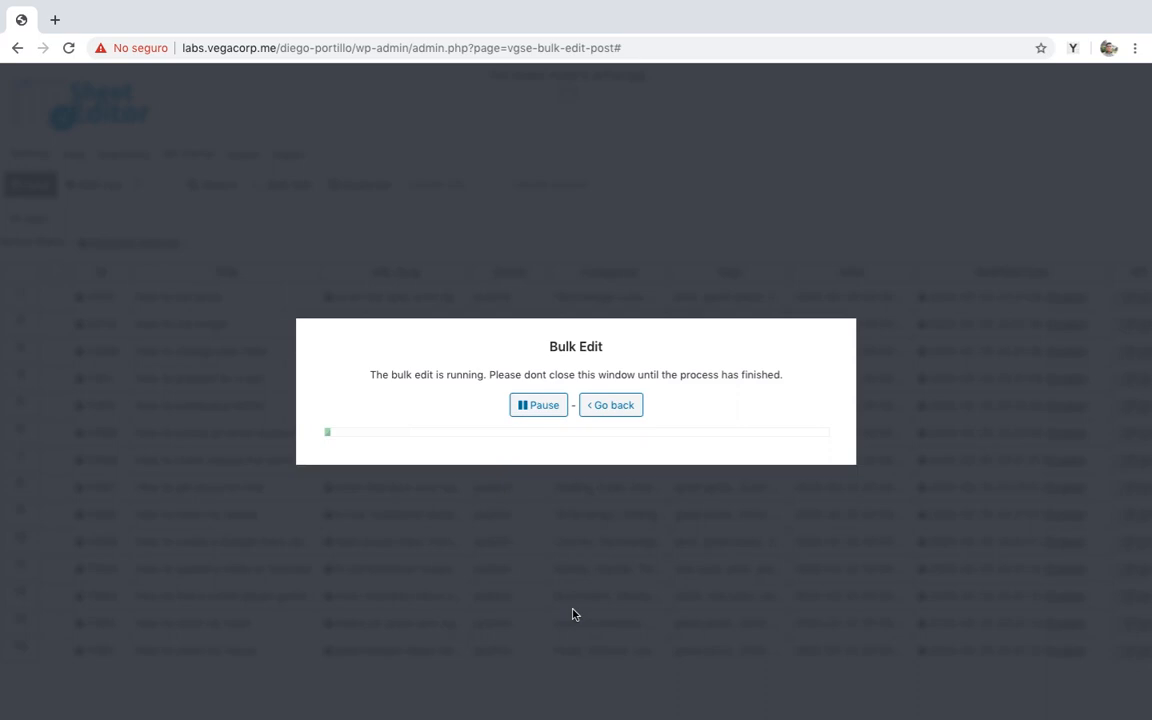